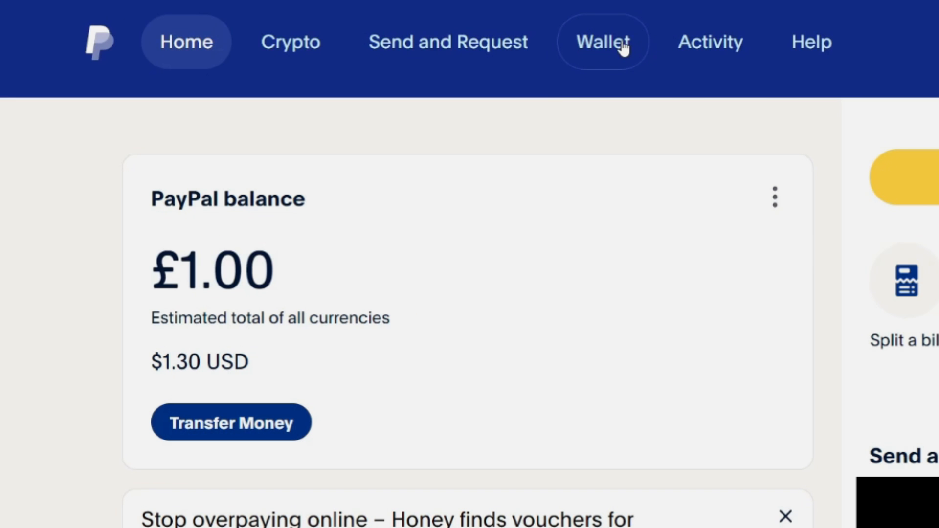
Step: From the Wallet, begin linking a bank and browse the Choose your bank list
click(602, 42)
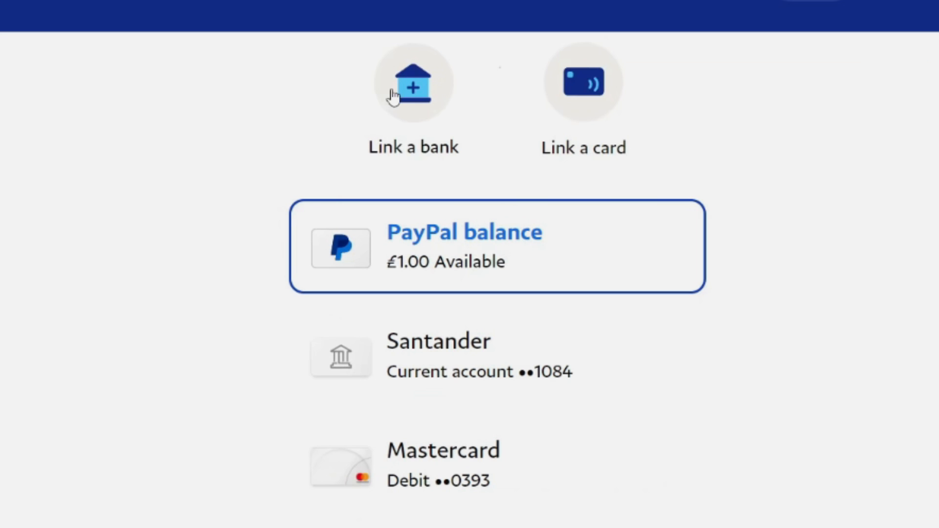
click(412, 82)
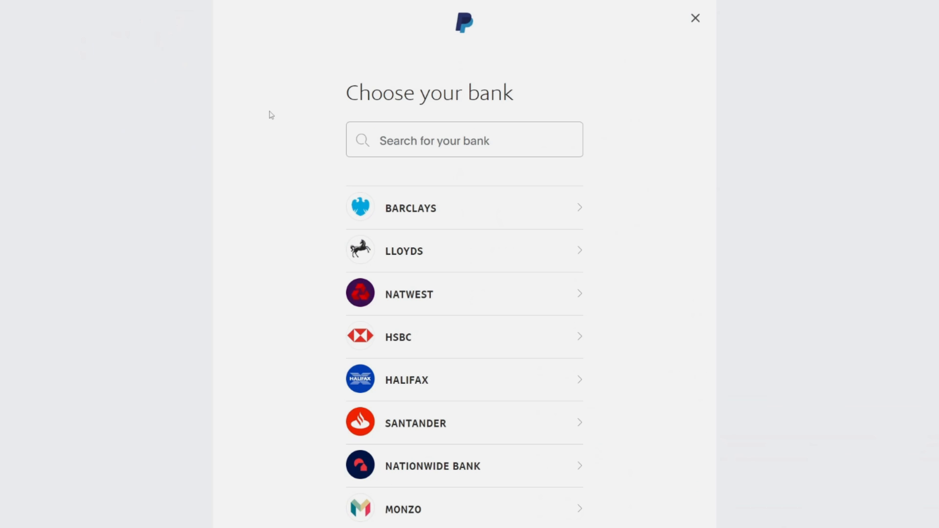
scroll(down, 3)
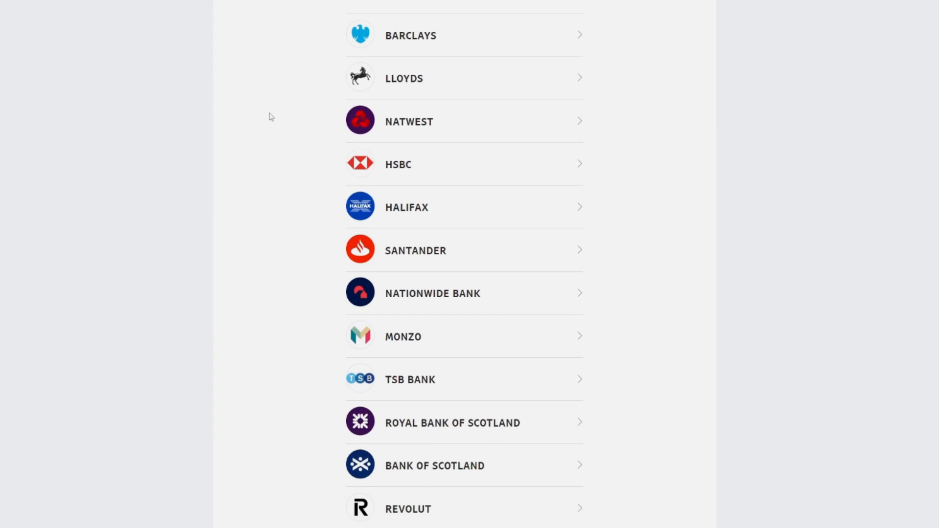
scroll(down, 3)
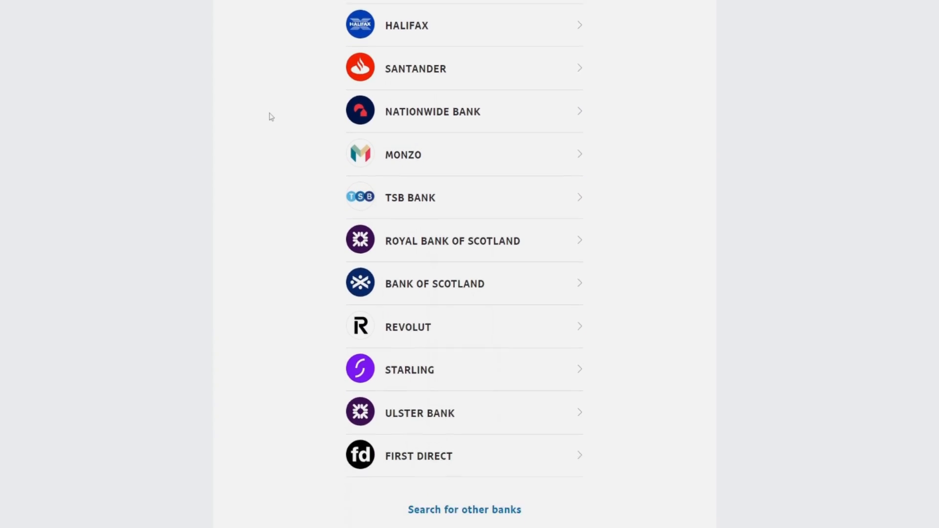
scroll(down, 3)
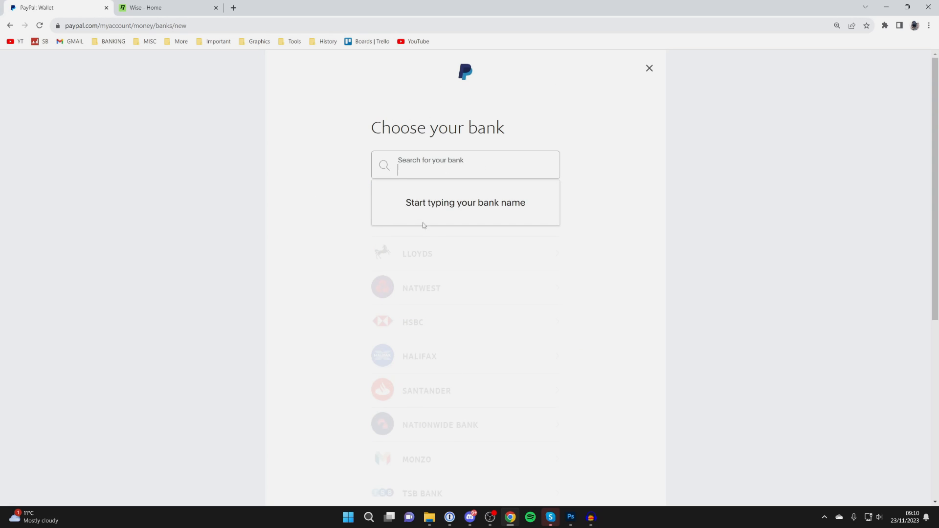
Step: Search the bank list for 'wise' to reach the Link a bank account form
text(wise)
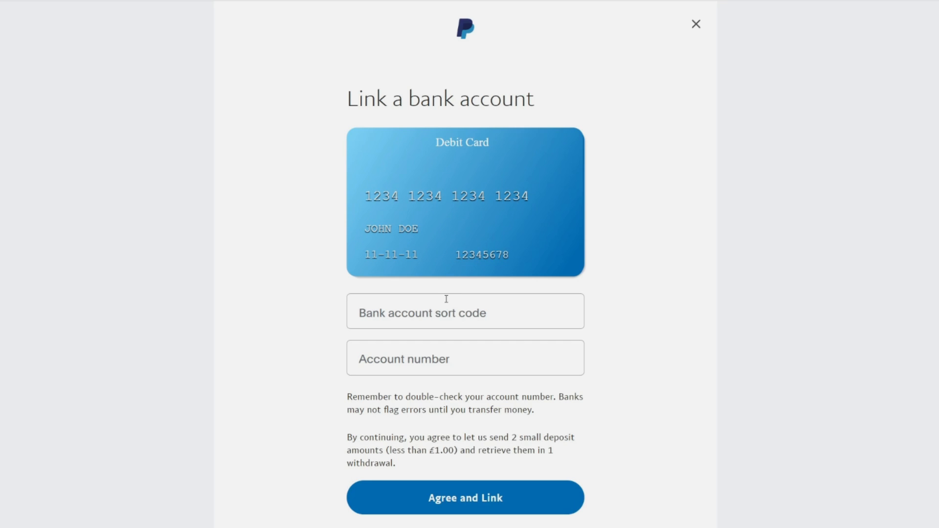
mouse_move(474, 375)
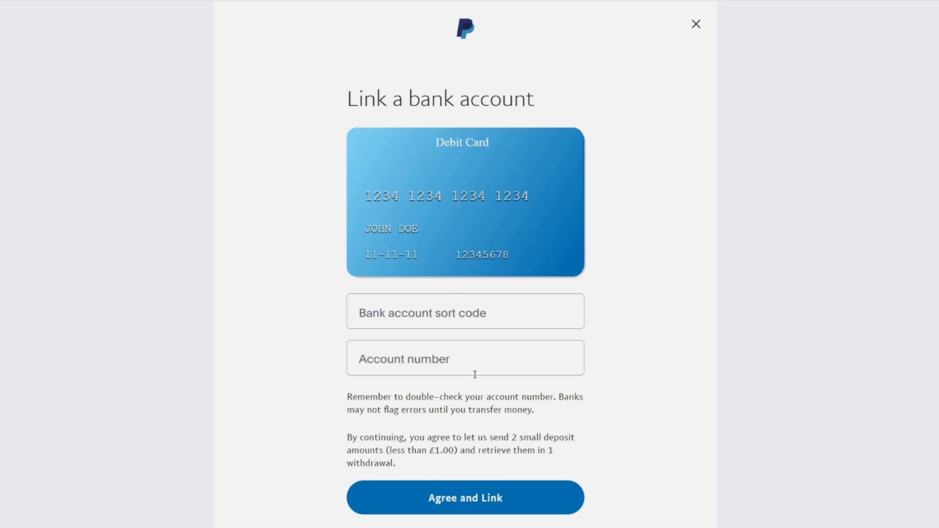
mouse_move(471, 366)
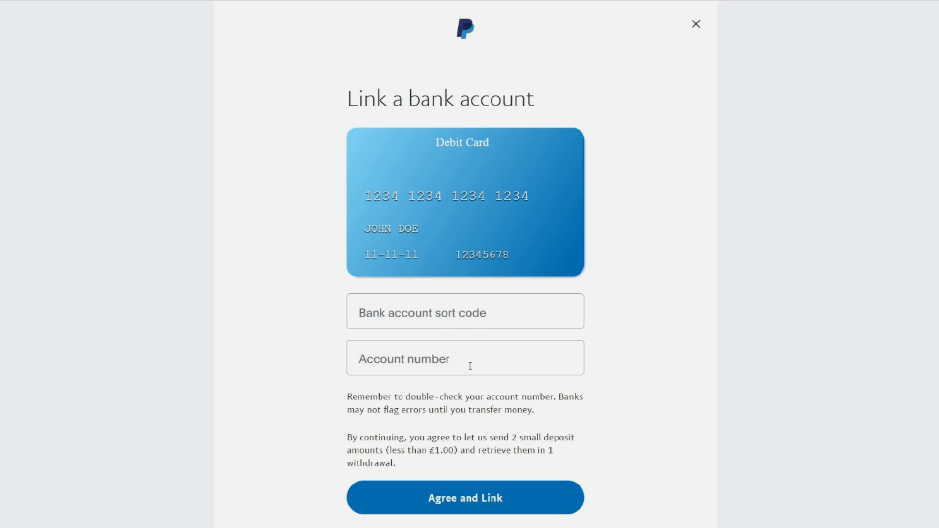
Step: Switch to Wise and view the GBP balance of 20.00 GBP with its account details
click(695, 24)
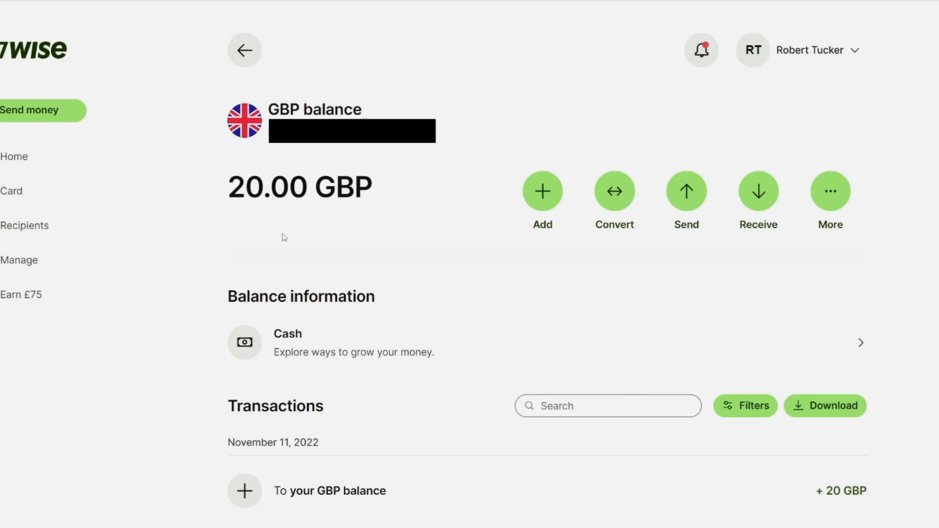
mouse_move(277, 213)
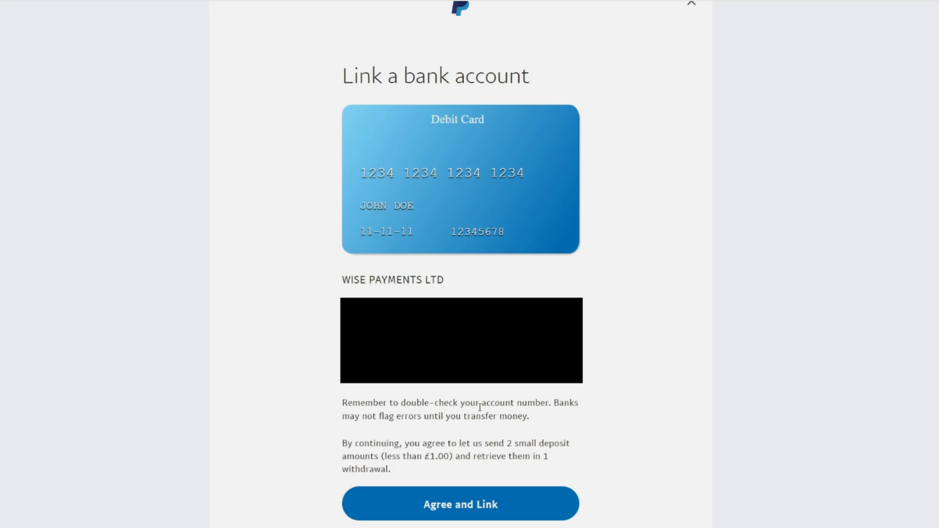
mouse_move(474, 394)
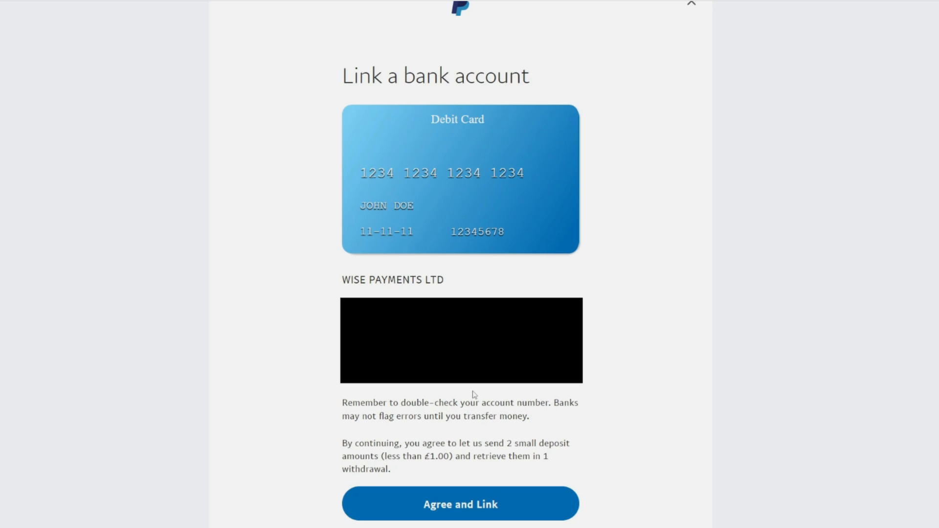
Step: Agree and link the Wise current account, then submit its Direct Debit Instruction
click(460, 503)
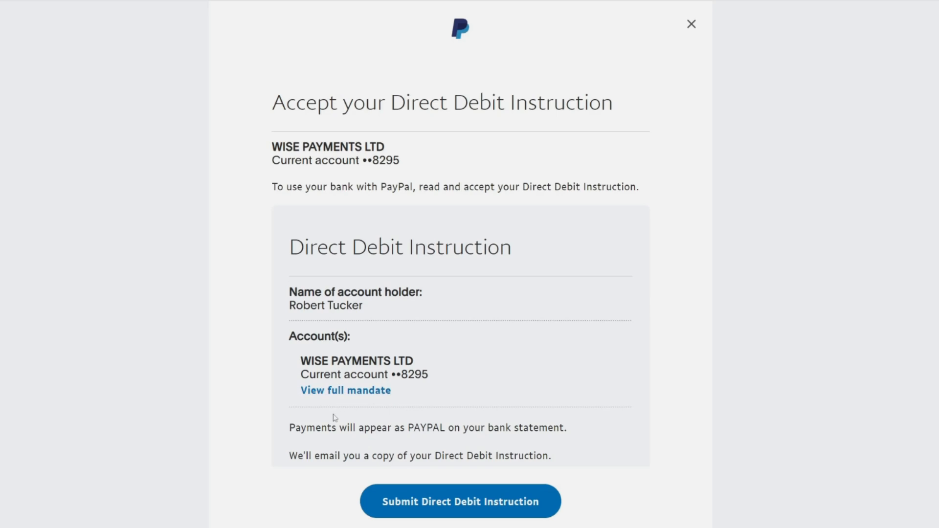
mouse_move(459, 501)
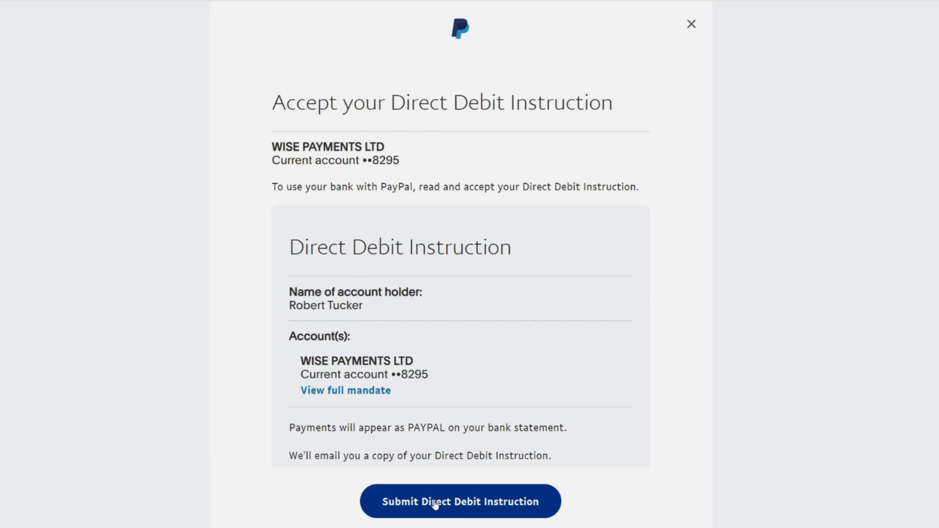
click(460, 501)
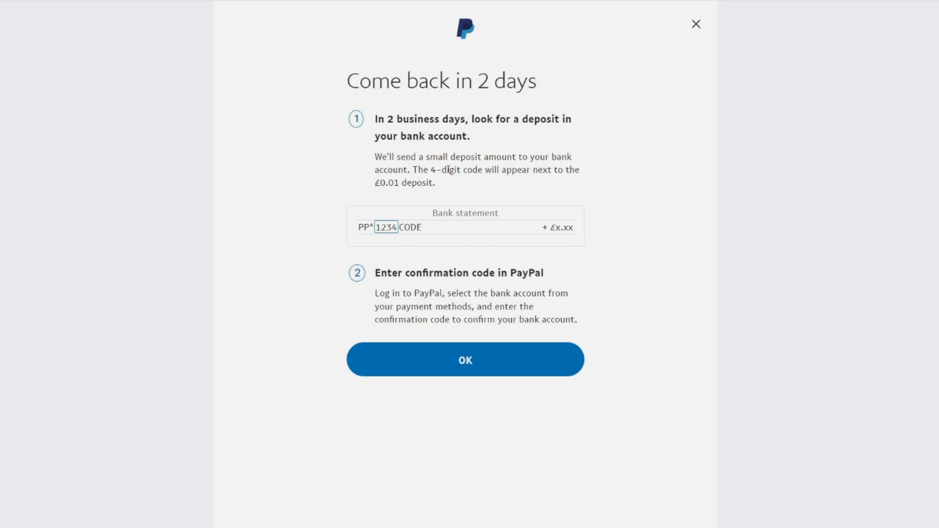
mouse_move(469, 174)
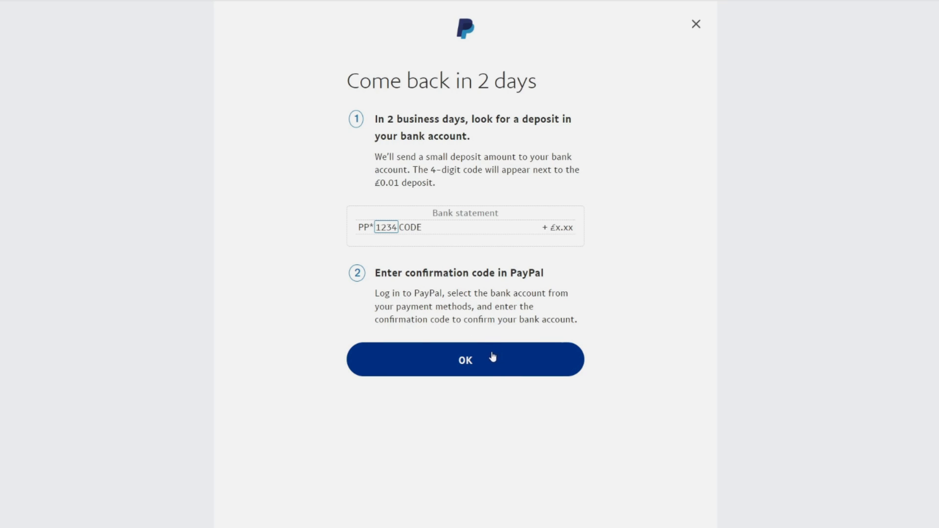
mouse_move(450, 388)
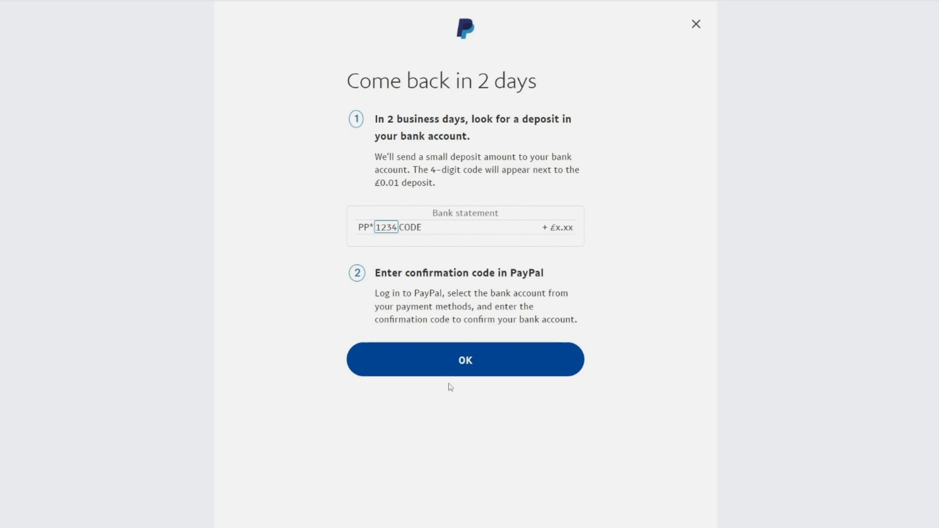
Step: Acknowledge the come-back-in-2-days notice; Wise shows the 0.01 GBP PayPal code deposit
click(465, 359)
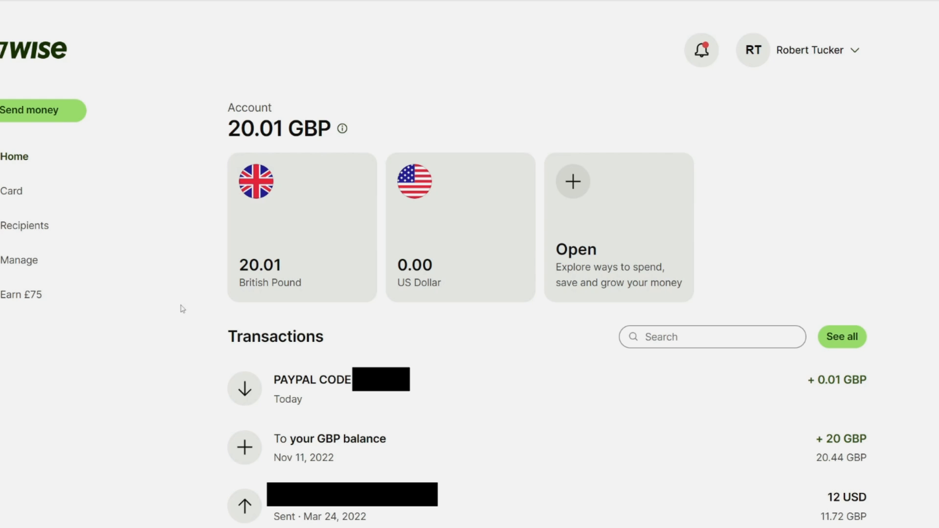
mouse_move(186, 258)
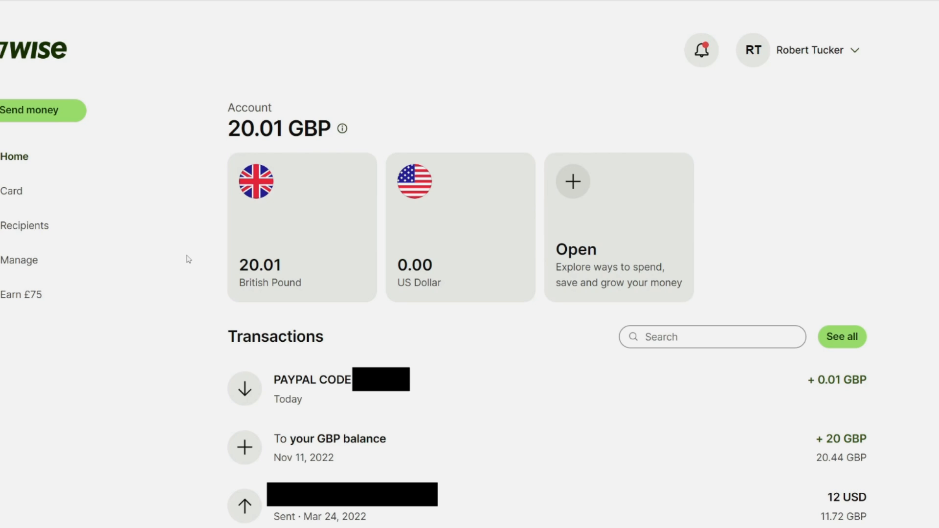
mouse_move(57, 49)
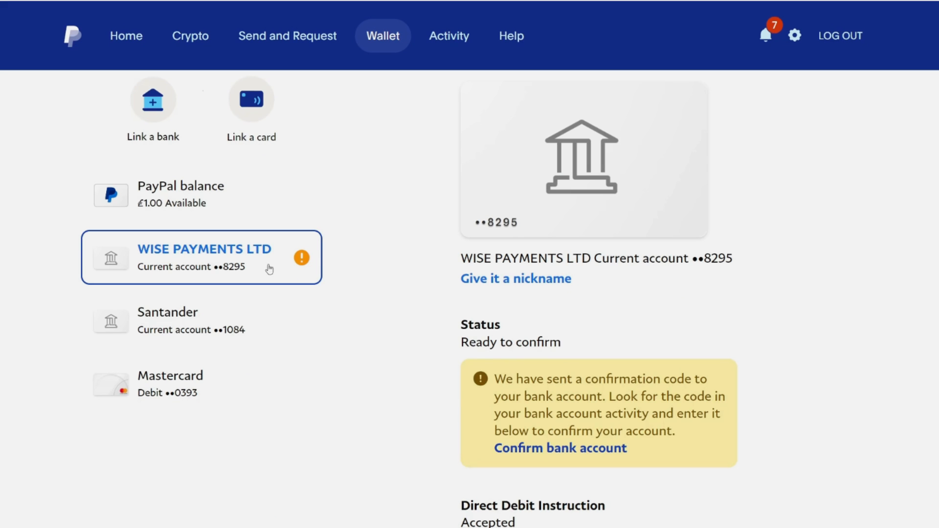
mouse_move(219, 256)
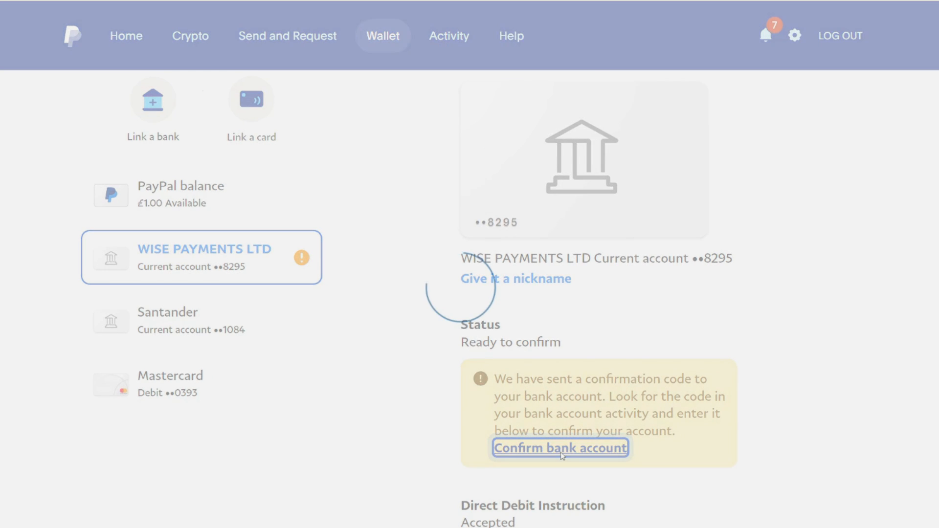
Step: Confirm the Wise account ending 8295 with its deposit code and move to transferring money
click(559, 448)
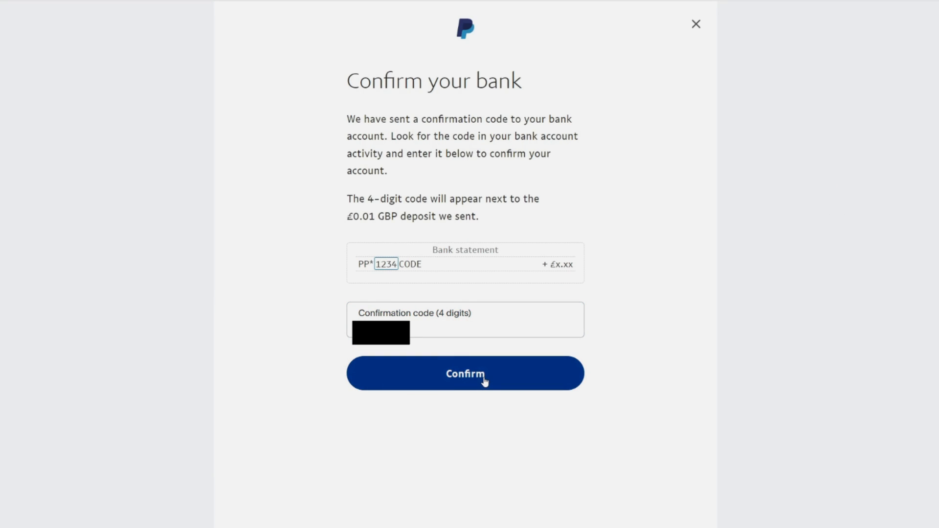
click(465, 373)
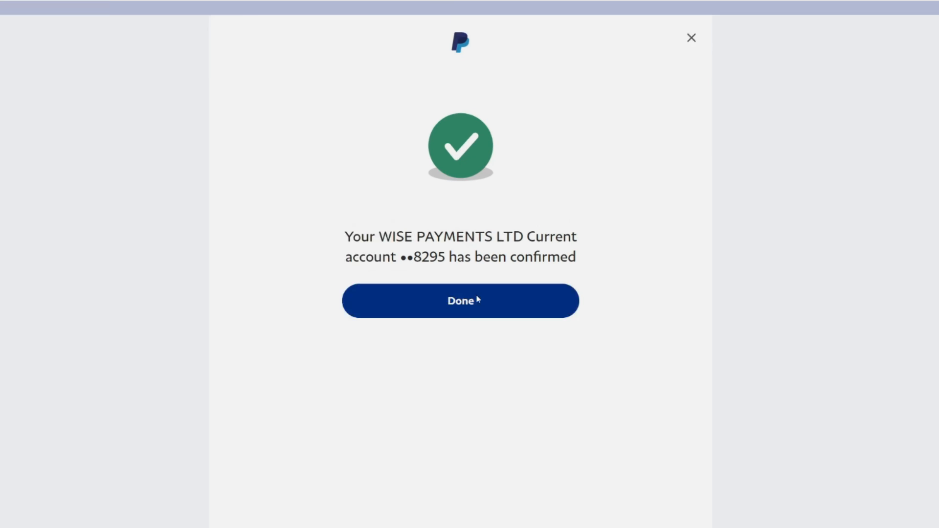
click(460, 300)
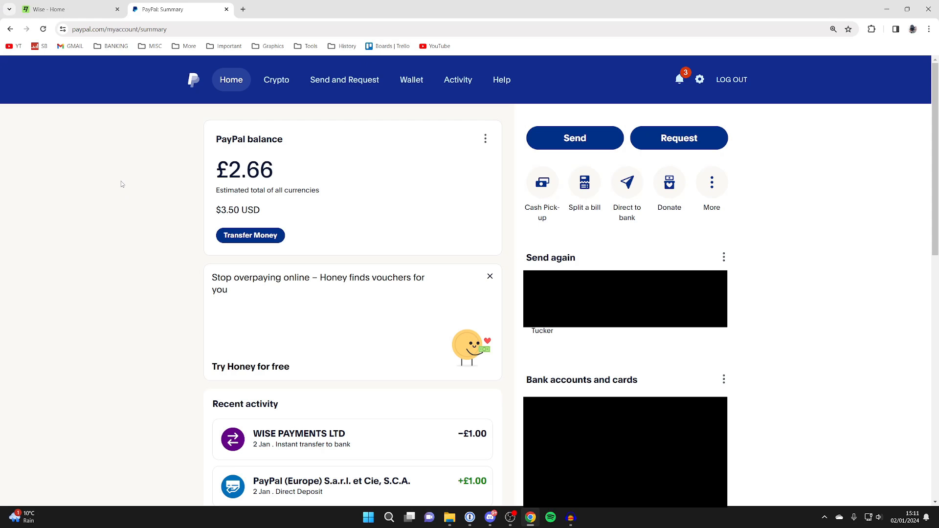
mouse_move(120, 158)
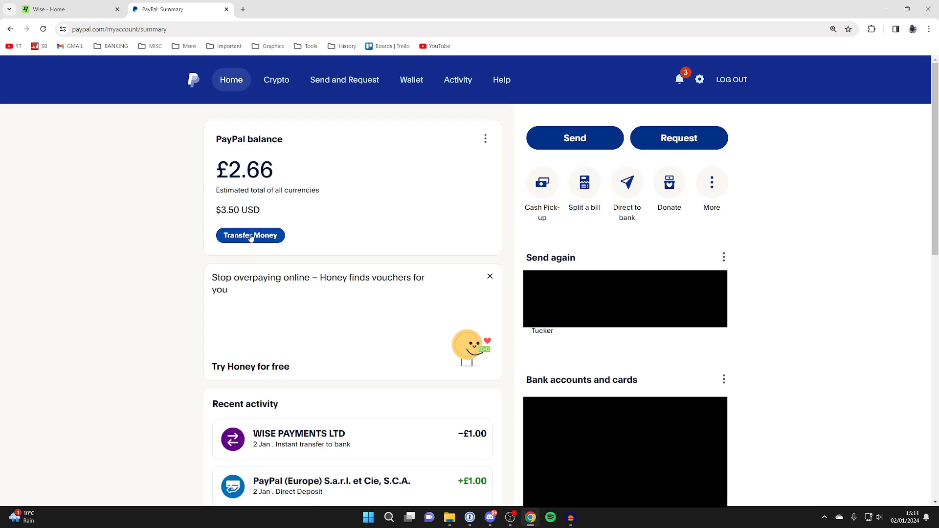
click(250, 235)
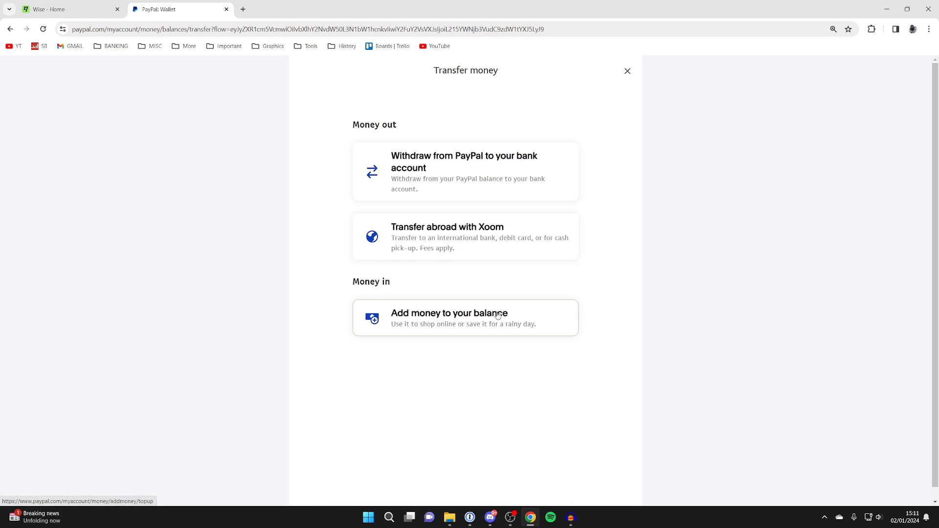
Step: Choose 'Add money to your balance' to see the bank-transfer top-up details
click(466, 317)
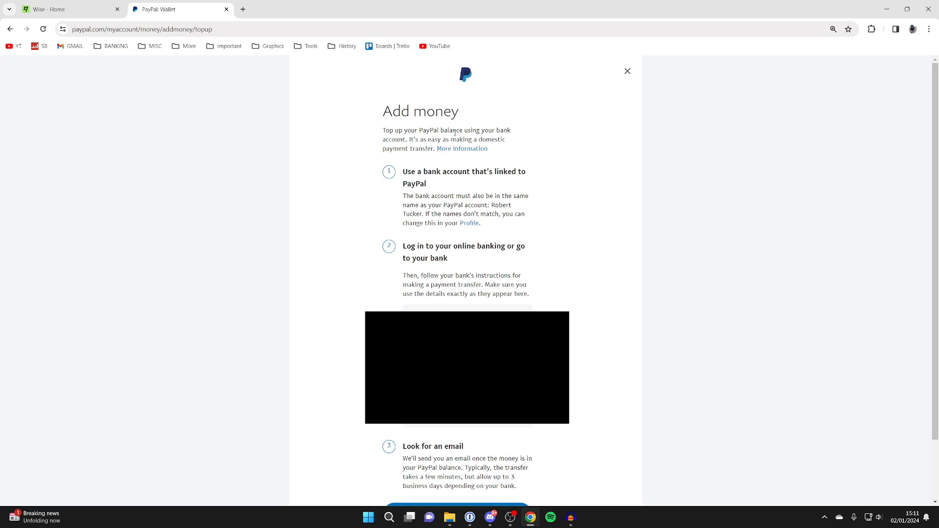
mouse_move(556, 149)
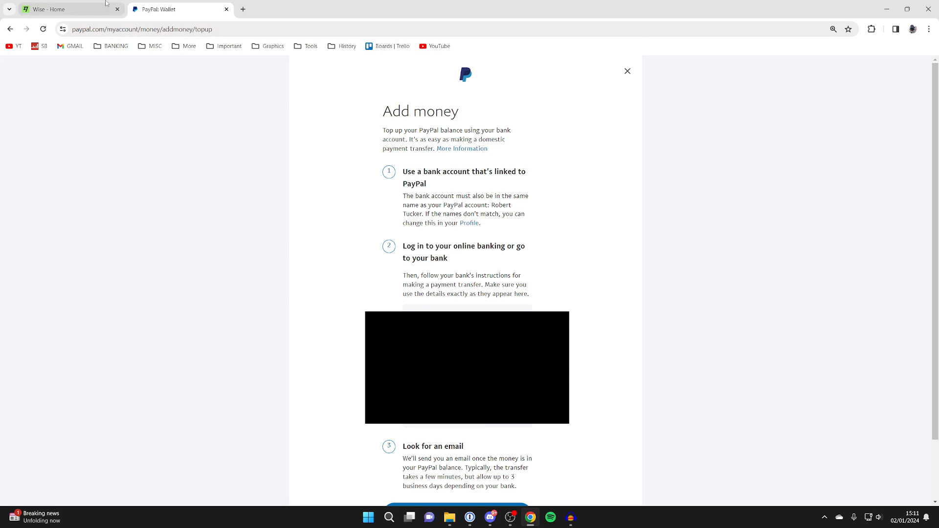
Step: In Wise, start a same-currency send of exactly 1 GBP and continue to recipients
click(66, 9)
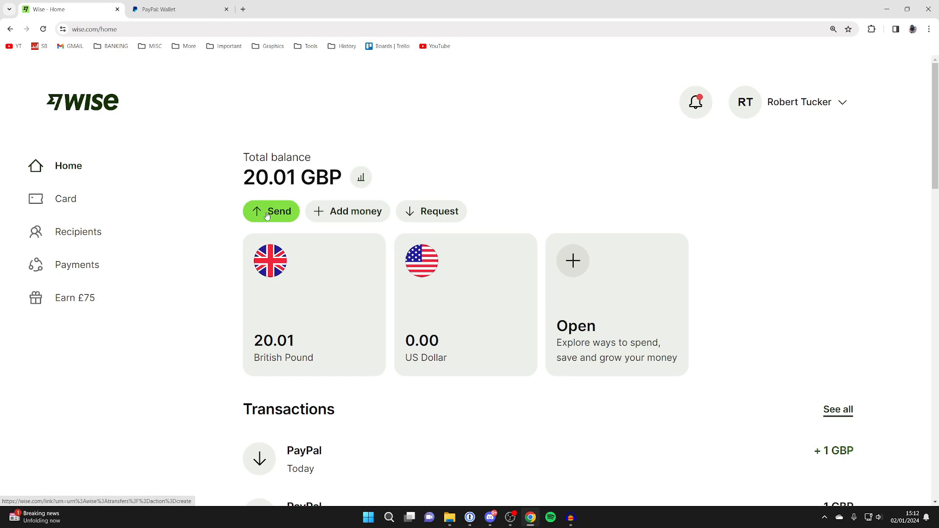
click(271, 211)
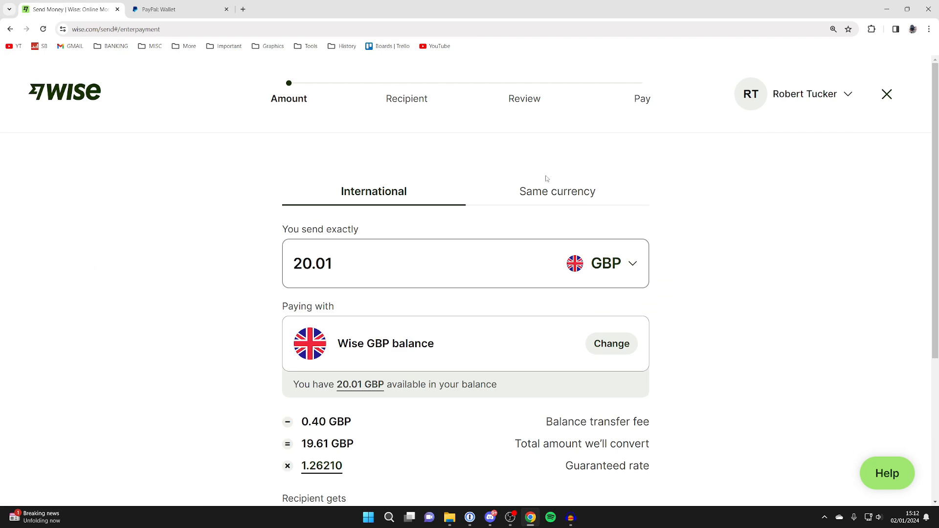
click(557, 191)
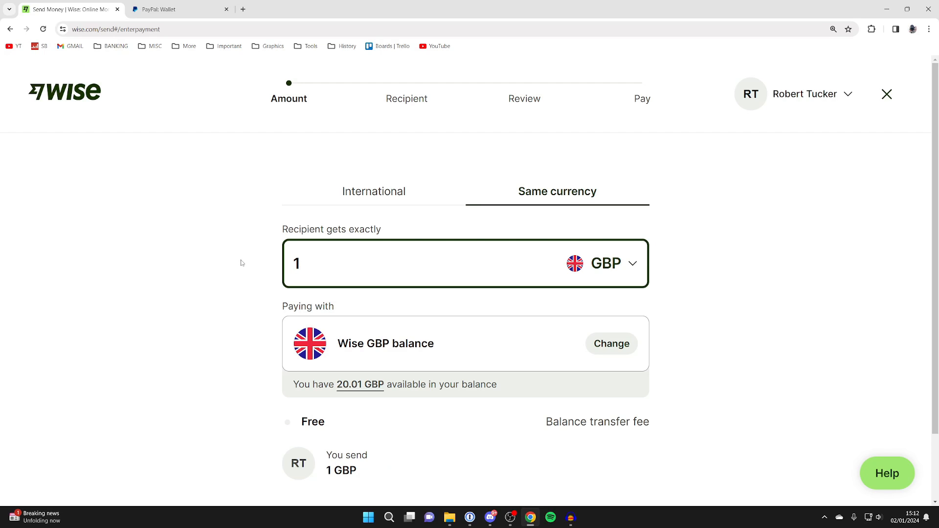
scroll(down, 3)
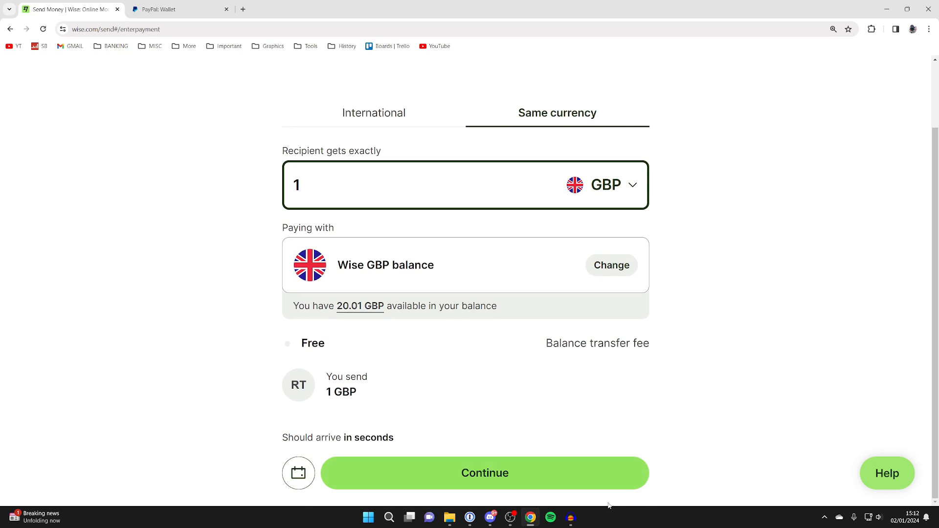
click(484, 474)
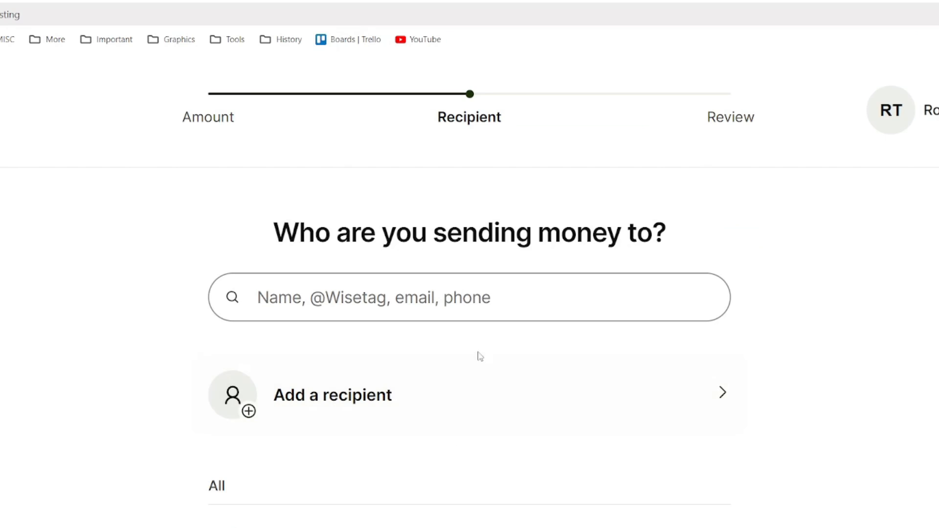
Step: Add a business recipient with PayPal's bank details and accept the unverified-account risk
click(333, 394)
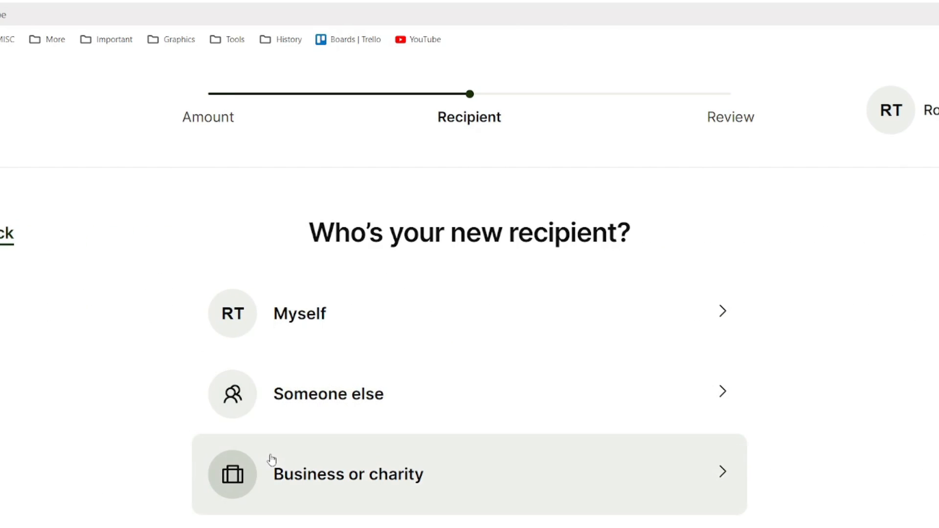
click(347, 473)
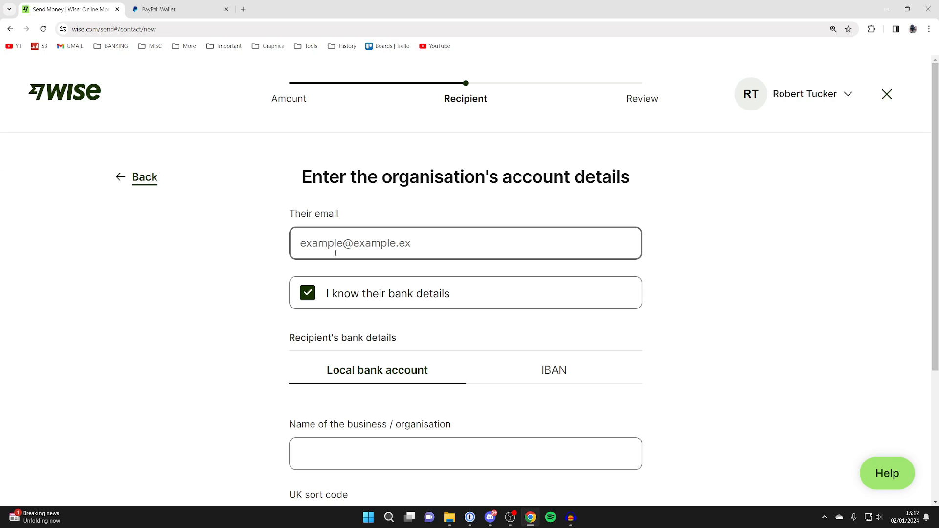
scroll(down, 3)
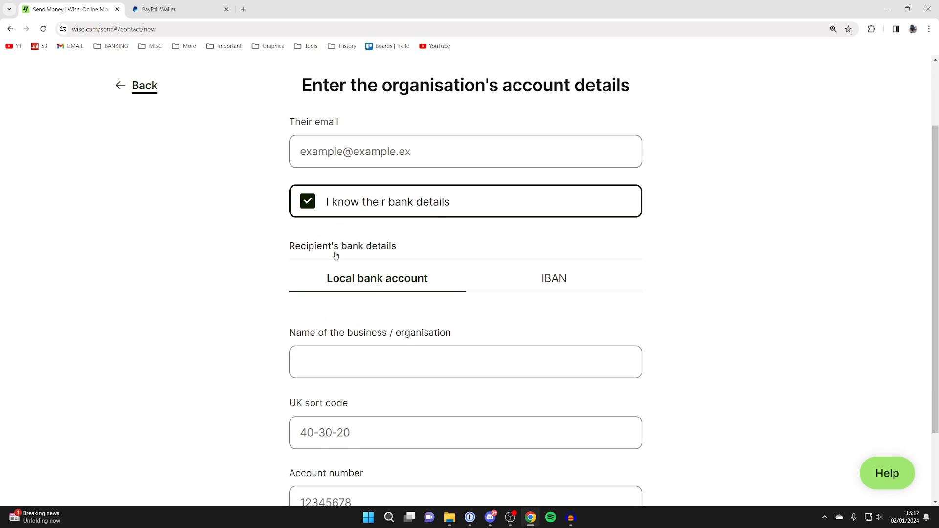
scroll(down, 3)
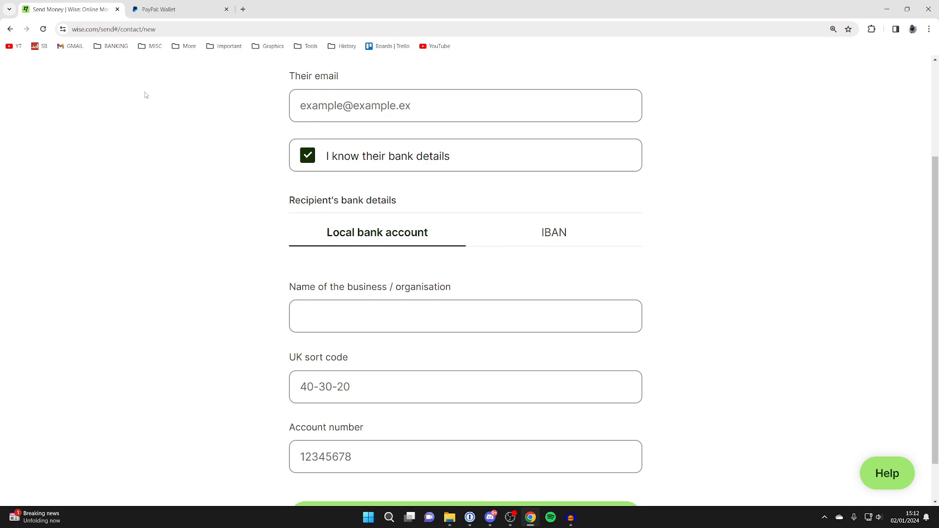
scroll(down, 3)
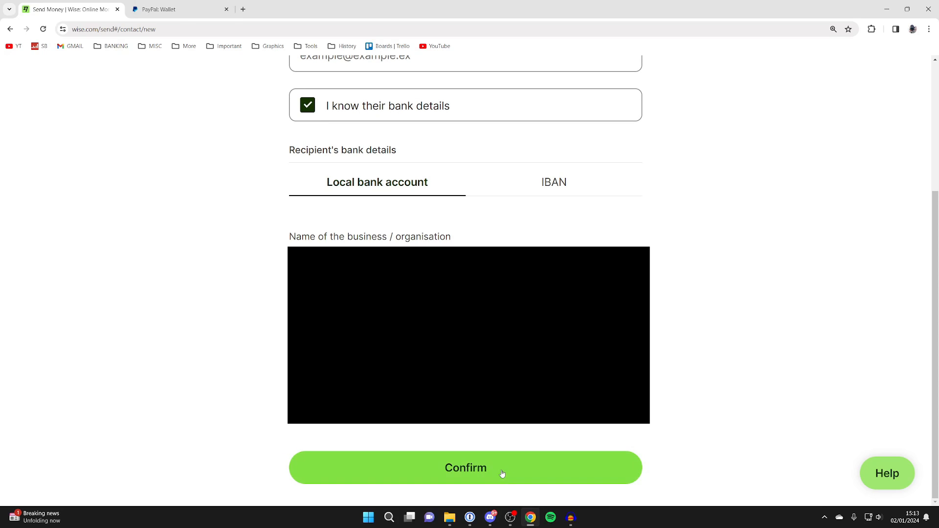
click(466, 467)
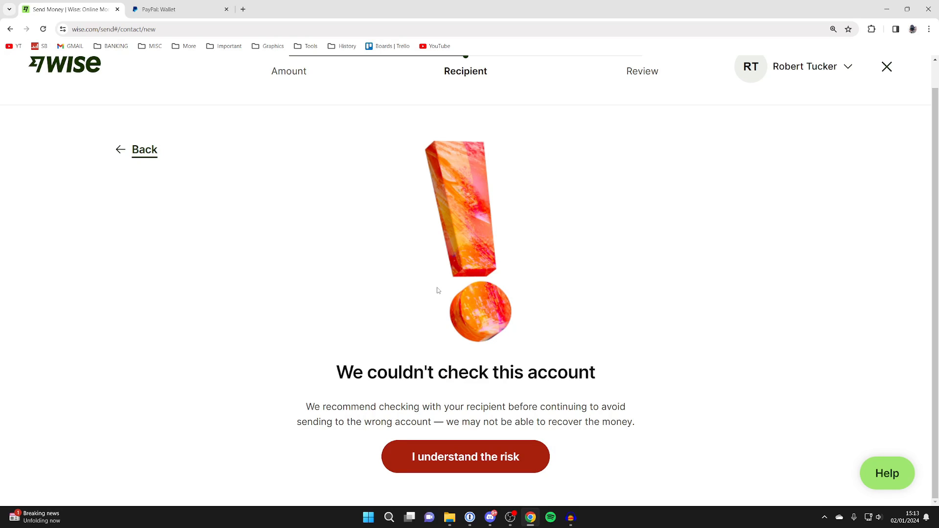
mouse_move(548, 303)
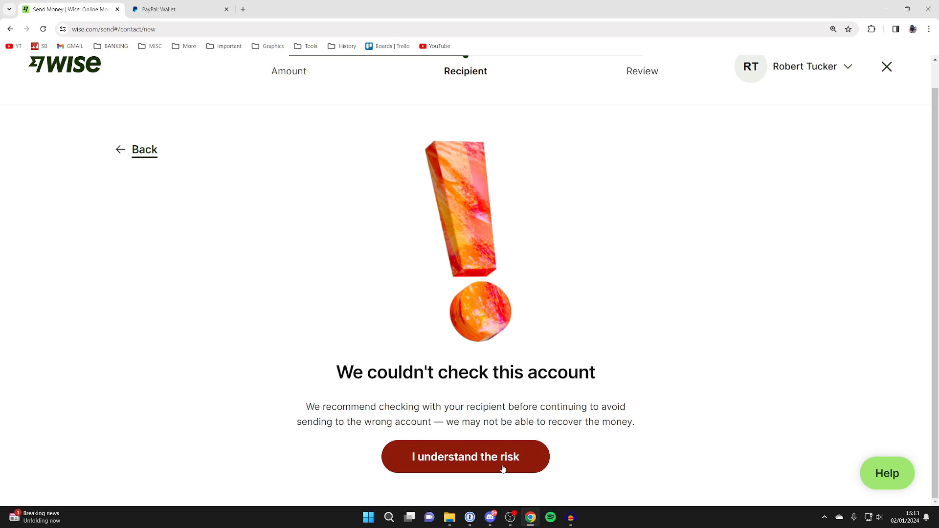
click(466, 456)
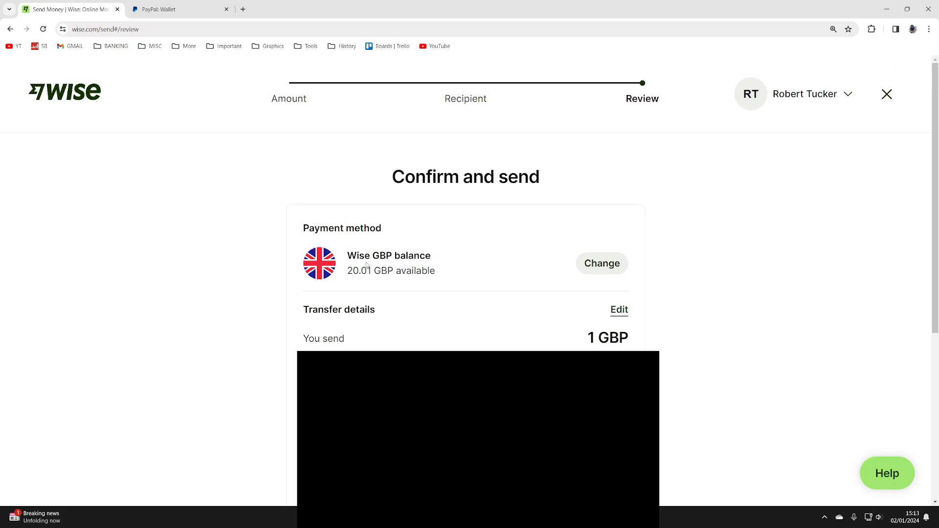
mouse_move(359, 283)
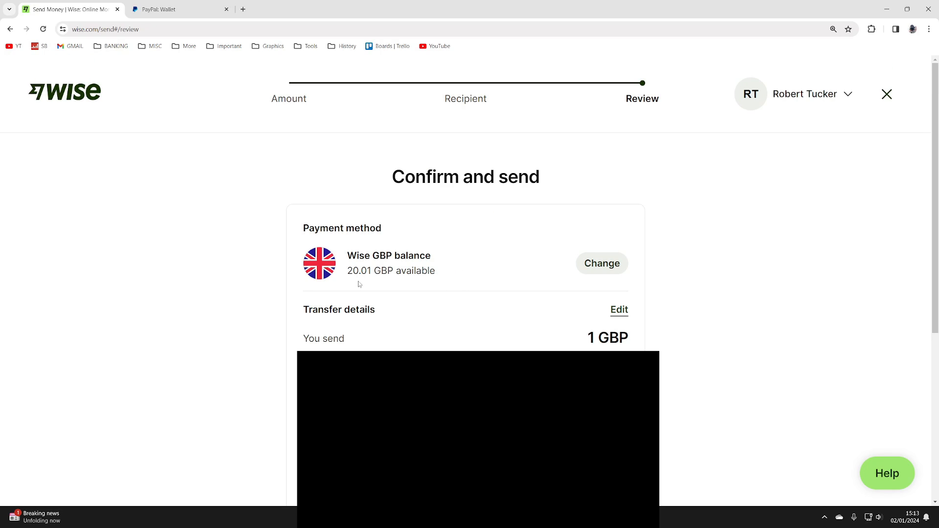
Step: Add the PayPal reference to the 1 GBP transfer and continue to the password approval
scroll(down, 3)
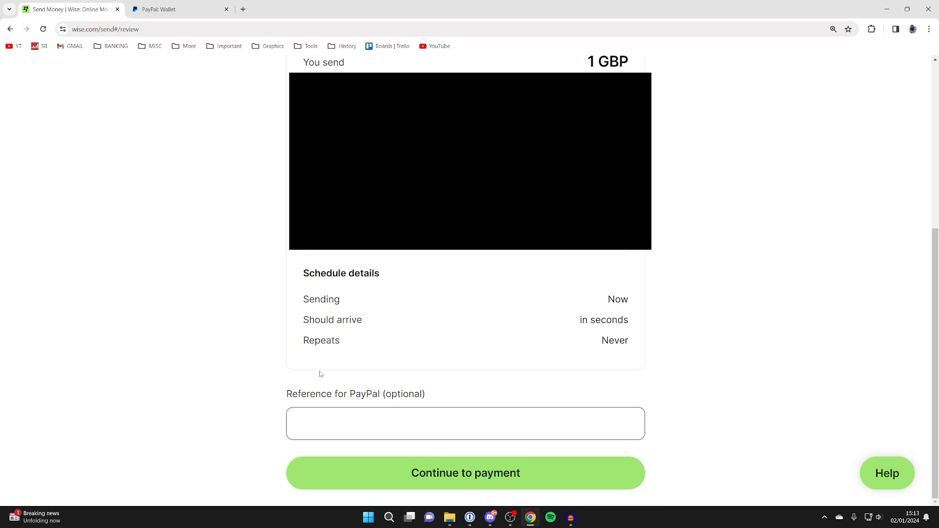
mouse_move(327, 351)
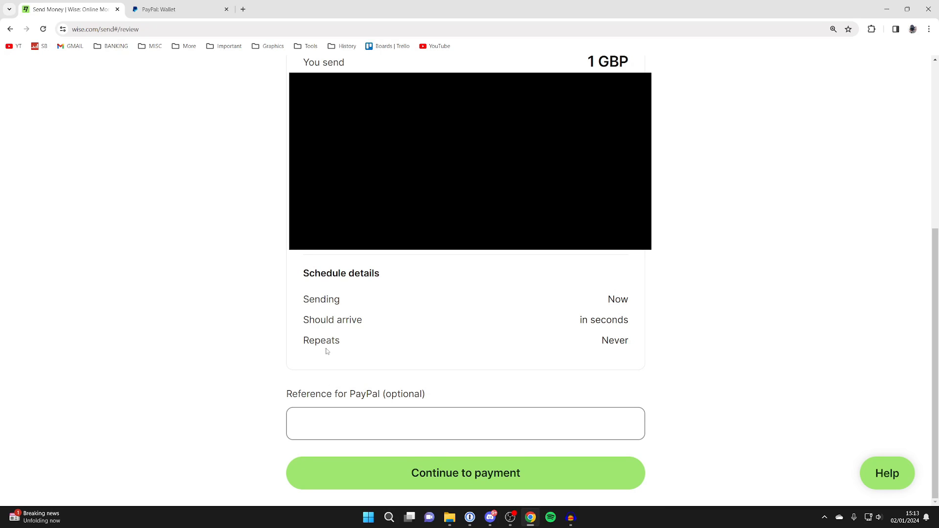
mouse_move(193, 80)
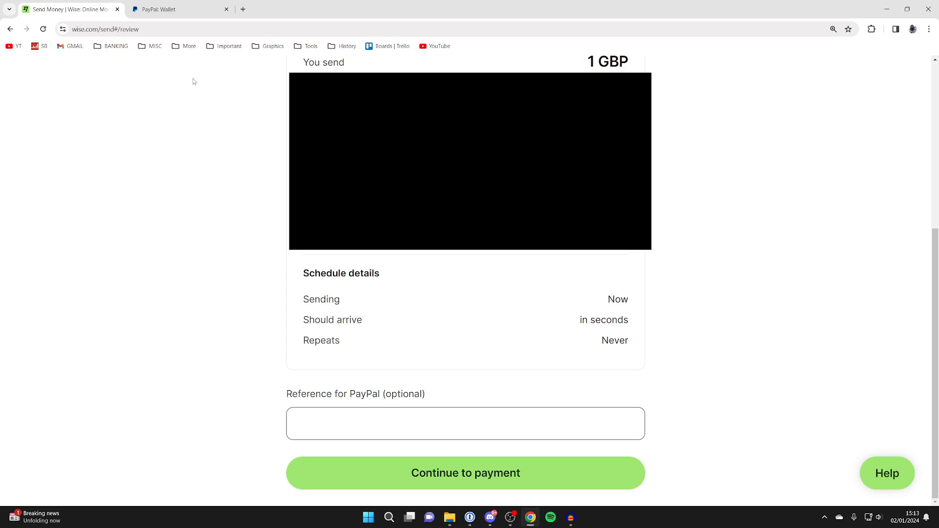
click(465, 423)
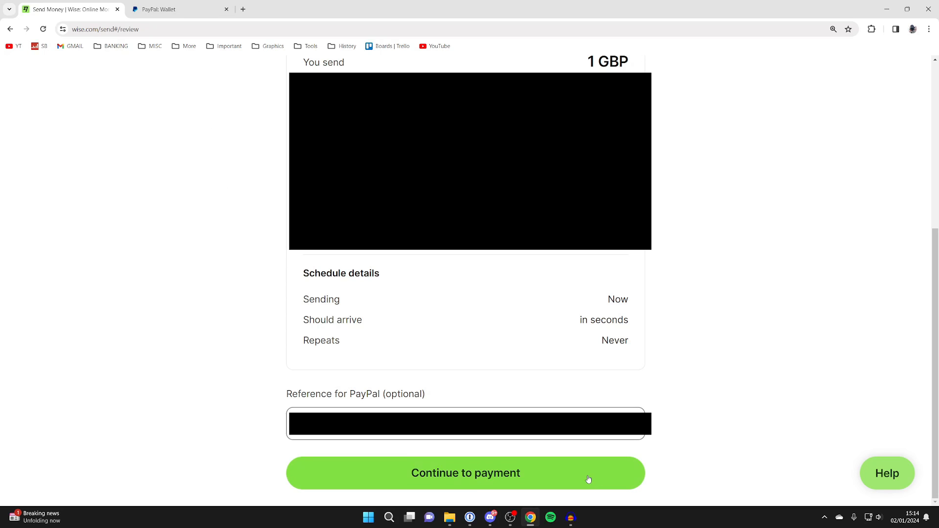
click(466, 474)
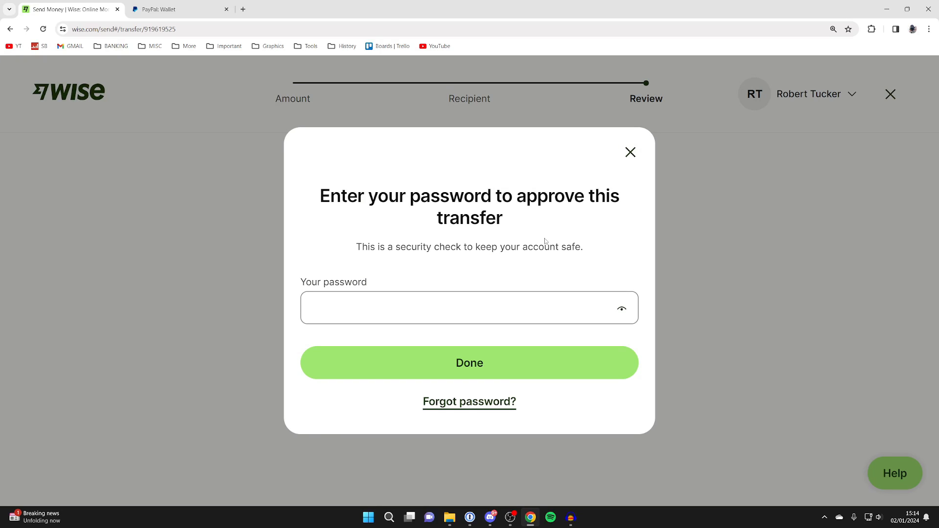
click(470, 362)
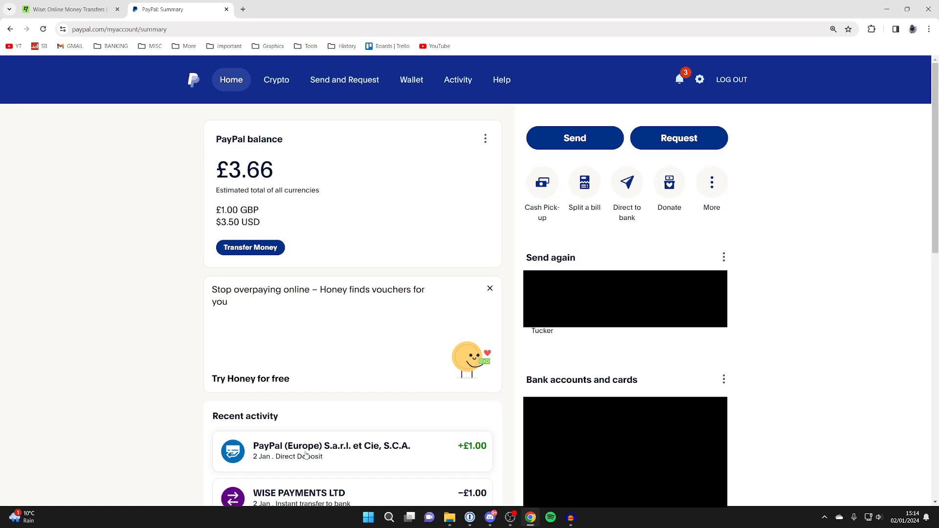
mouse_move(272, 297)
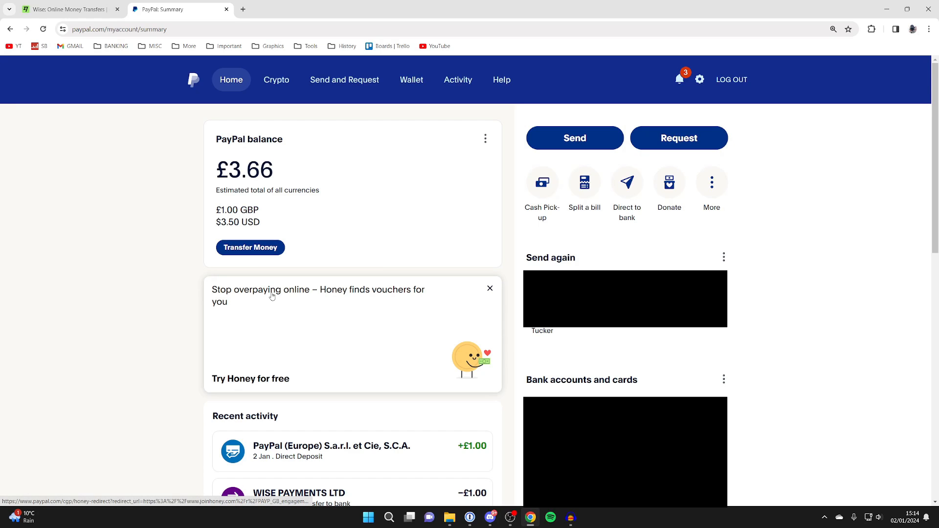